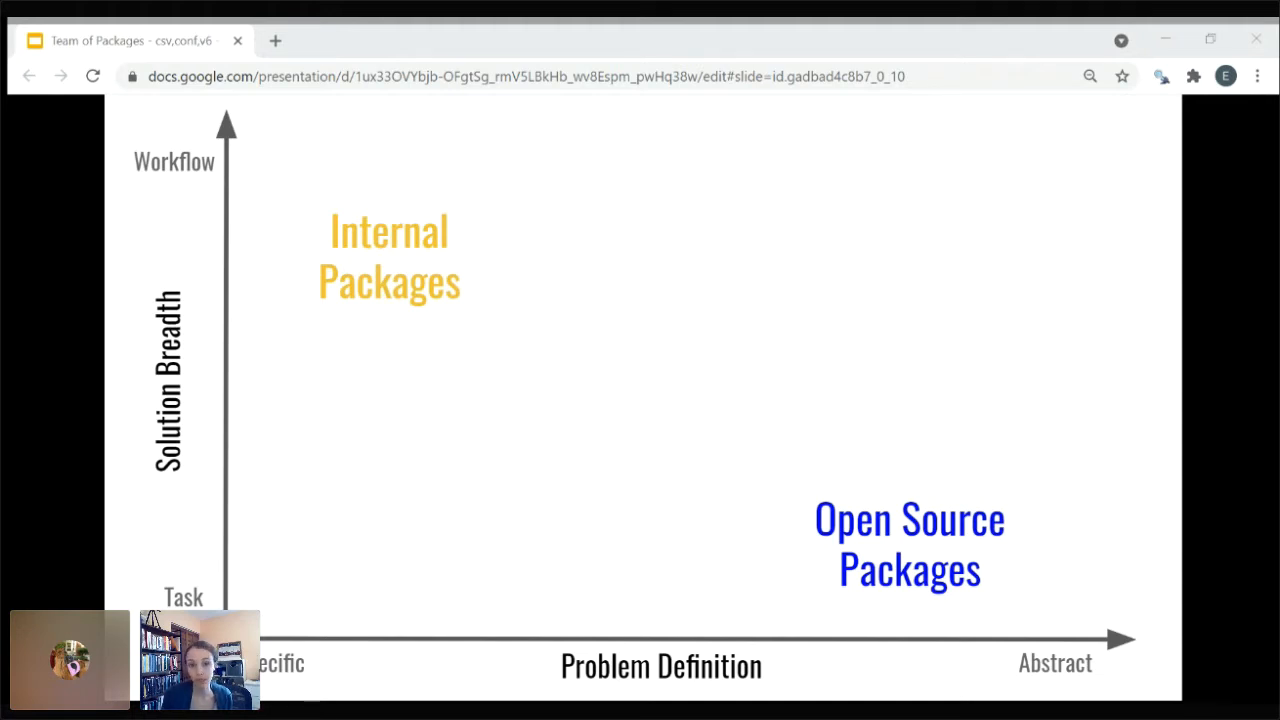
- Advance through the talk's slides to the Integration tests slide comparing packages a and b
key(Right)
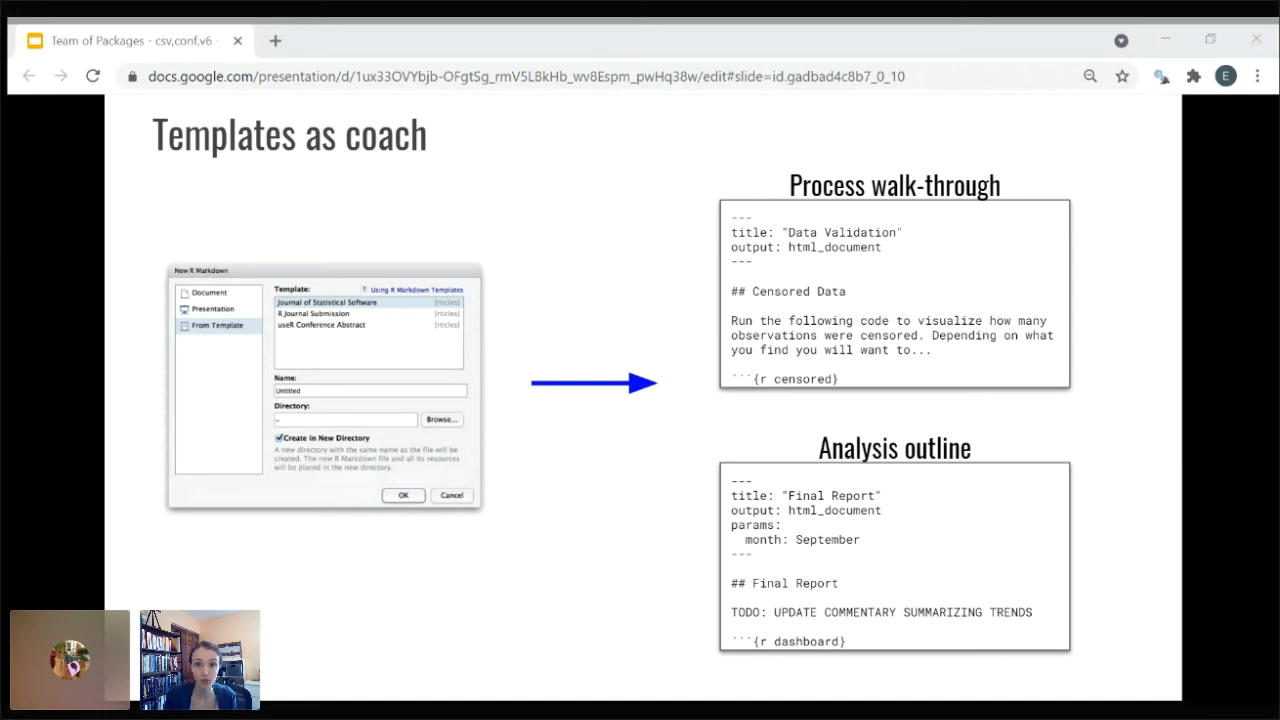
key(Right)
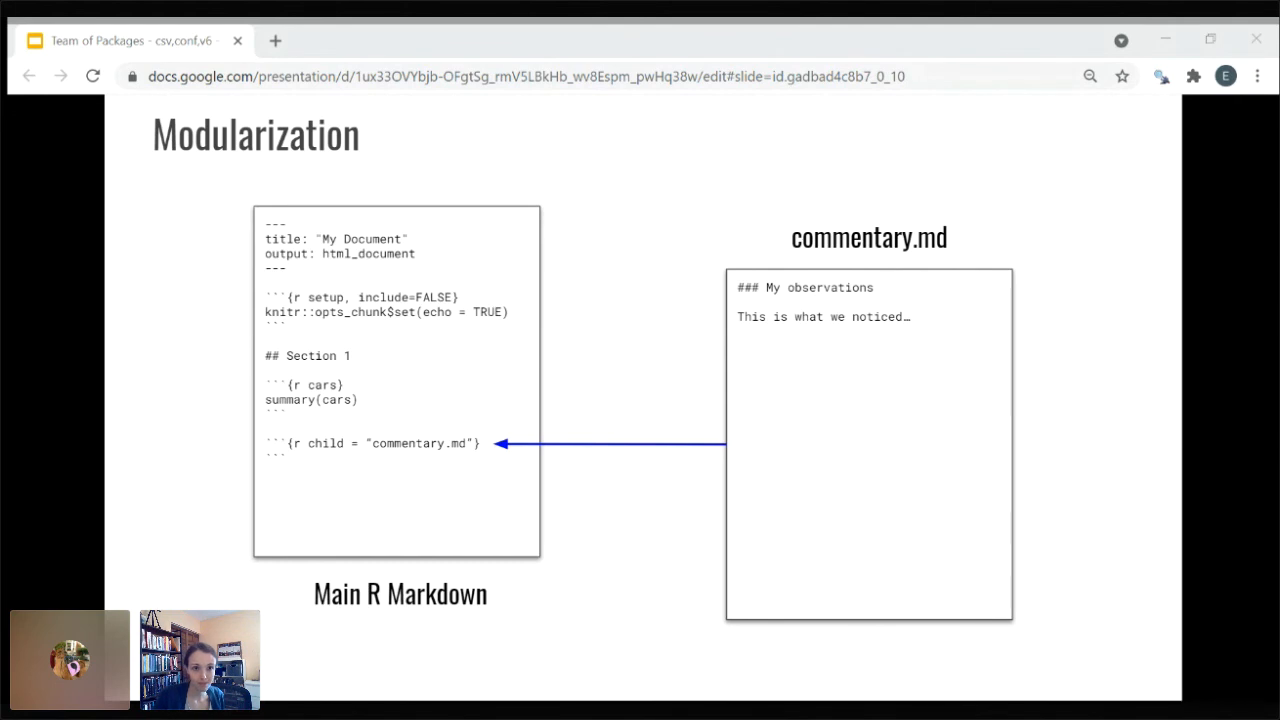
key(Right)
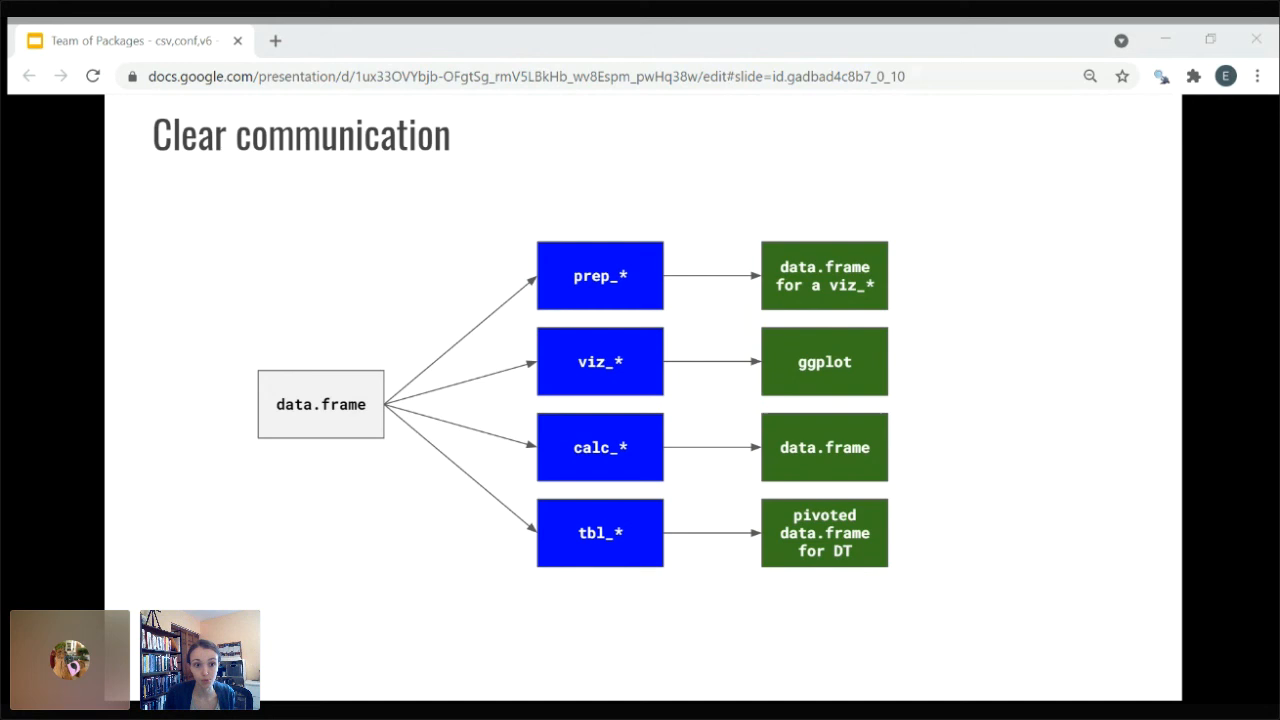
key(Right)
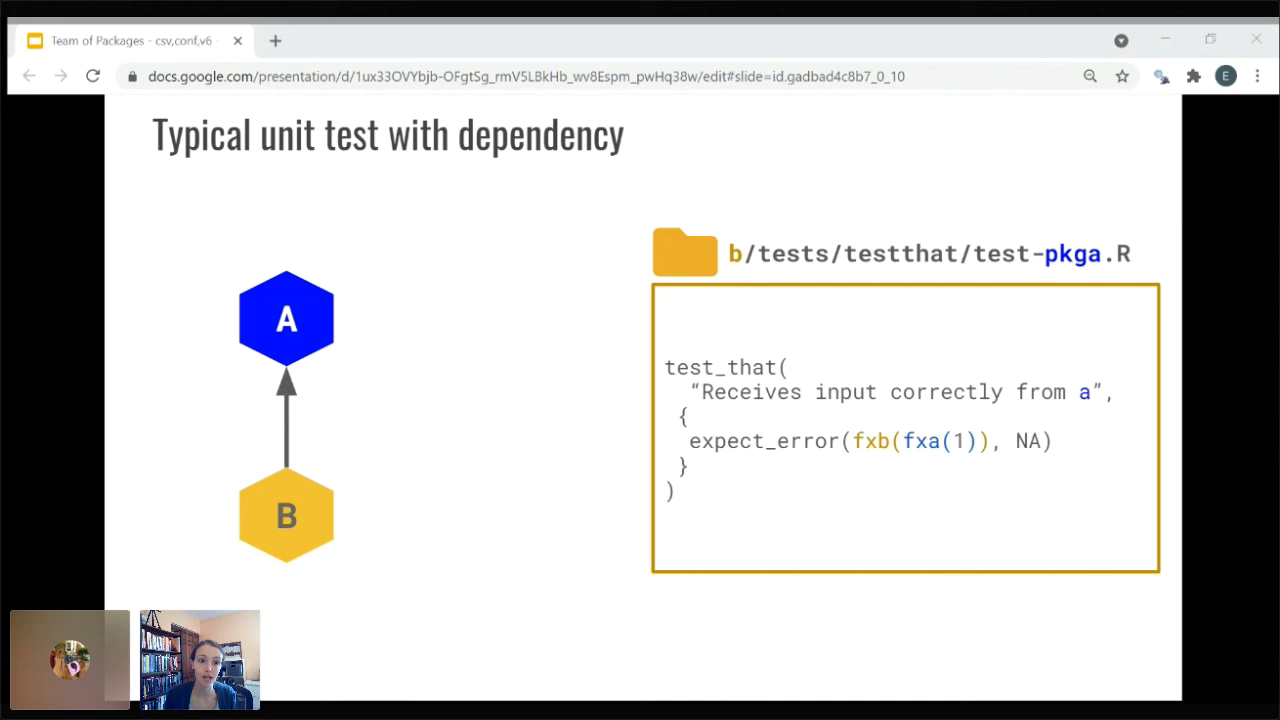
key(Right)
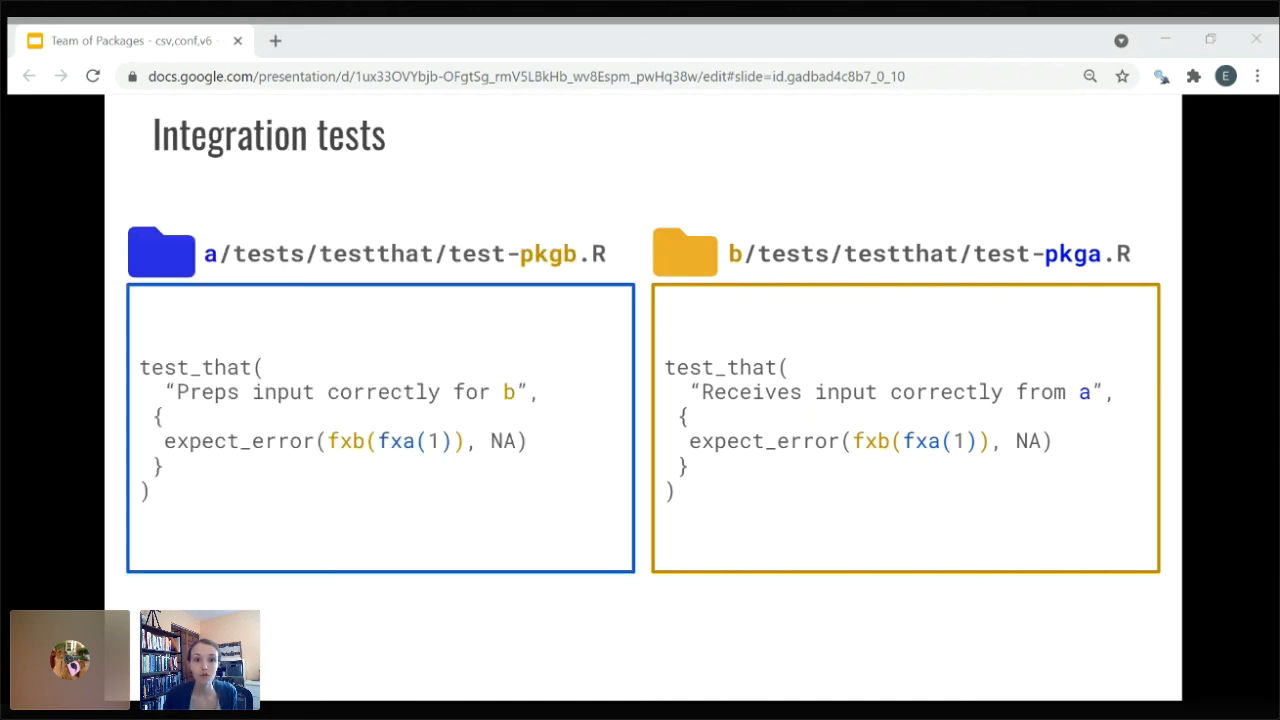